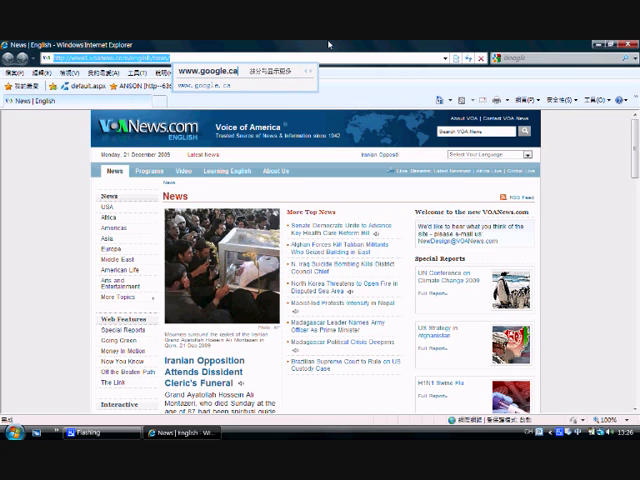
# Open Google Canada and type 'windows embedded standard 2011 ms' into the search box
pyautogui.click(215, 72)
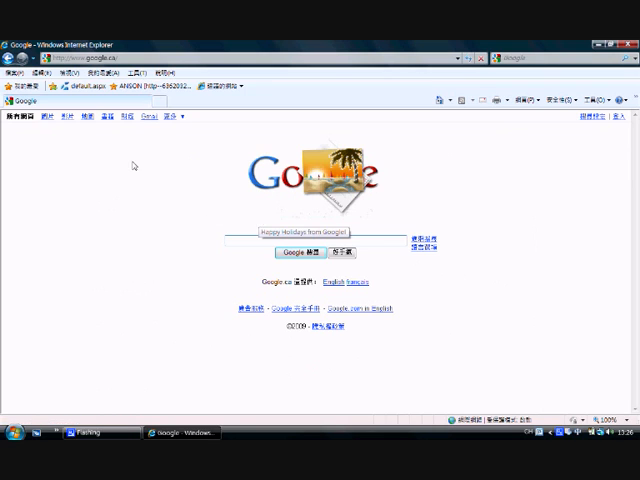
pyautogui.write('W')
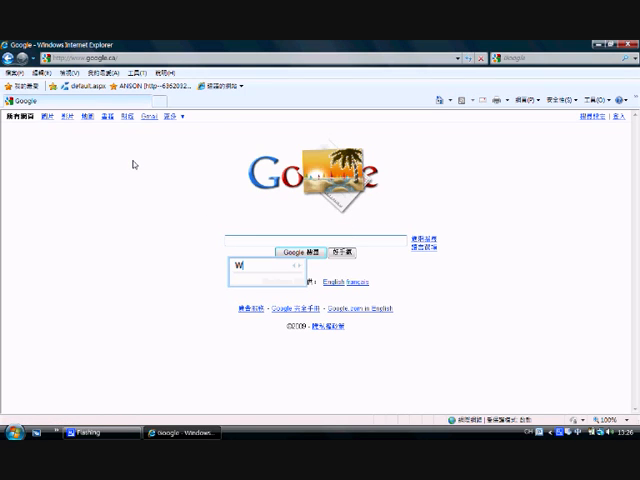
pyautogui.write('indows Em')
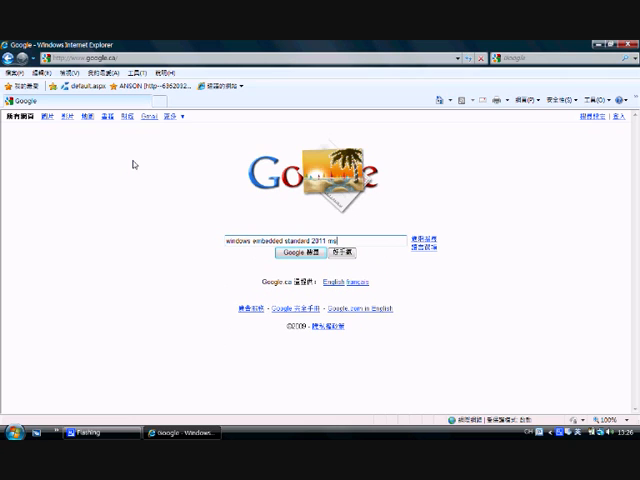
# Run the Google search and open the Microsoft Windows Embedded Developer Center result
pyautogui.click(294, 252)
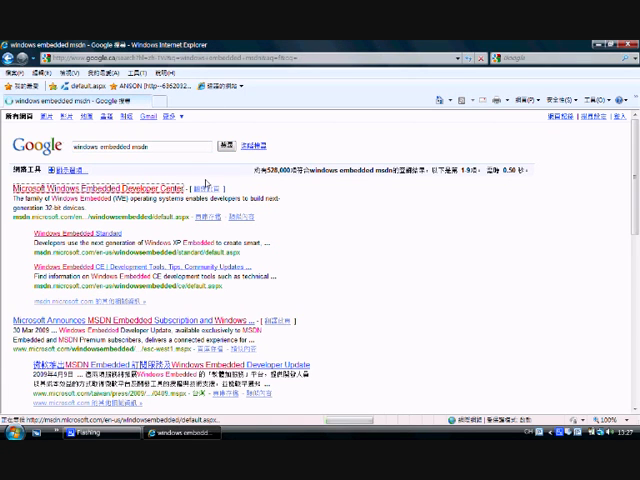
pyautogui.click(100, 191)
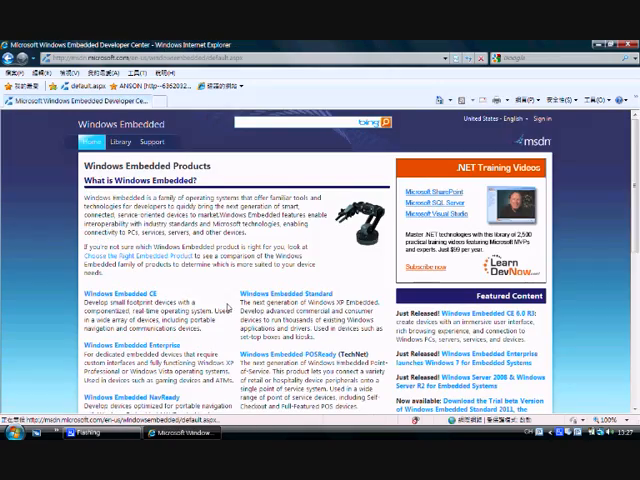
pyautogui.scroll(-3)
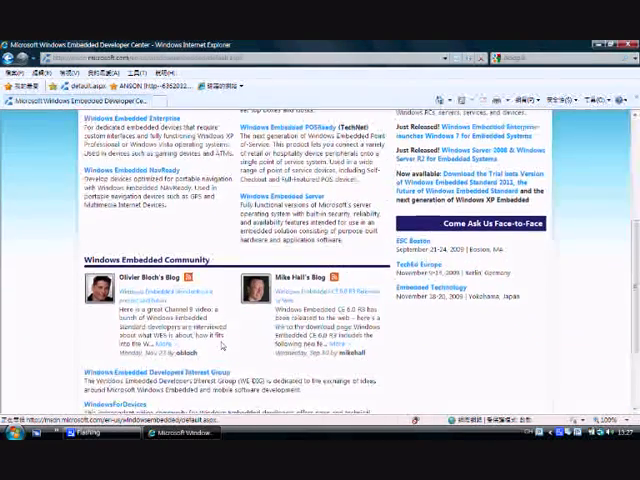
pyautogui.scroll(3)
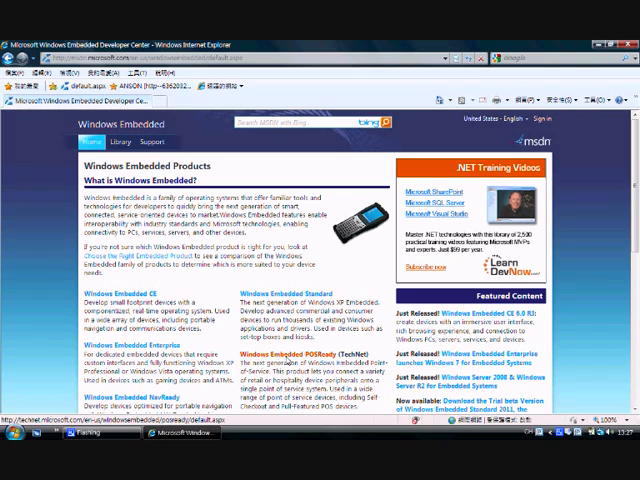
pyautogui.moveTo(122, 352)
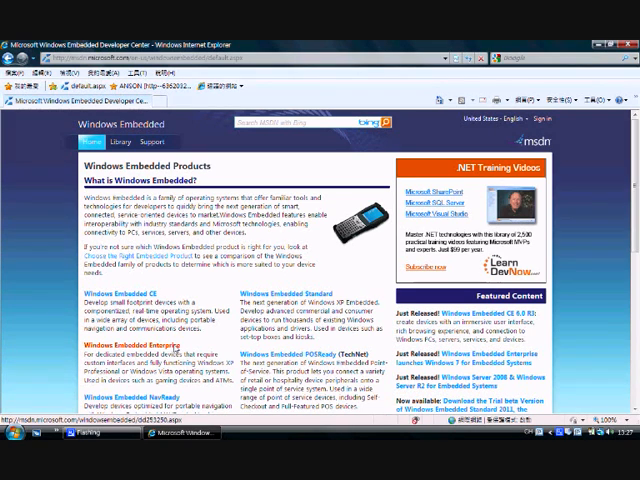
# Open the Windows Embedded Enterprise page from the Developer Center product list
pyautogui.click(132, 351)
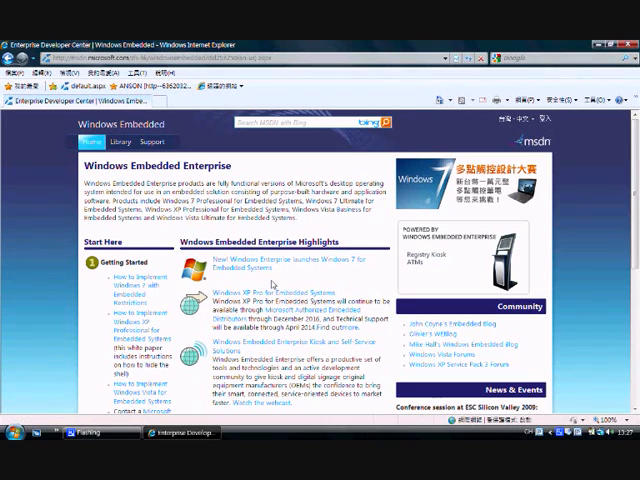
pyautogui.moveTo(286, 278)
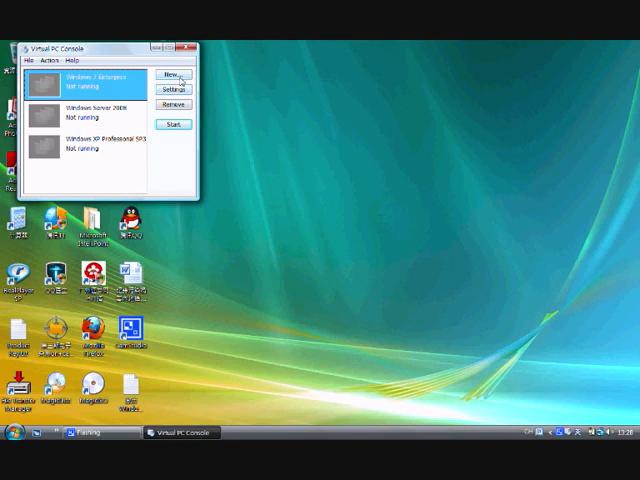
# Create the 'Windows Embedded 2011' VM as Windows Vista with 1024 MB RAM and a new virtual disk
pyautogui.click(174, 75)
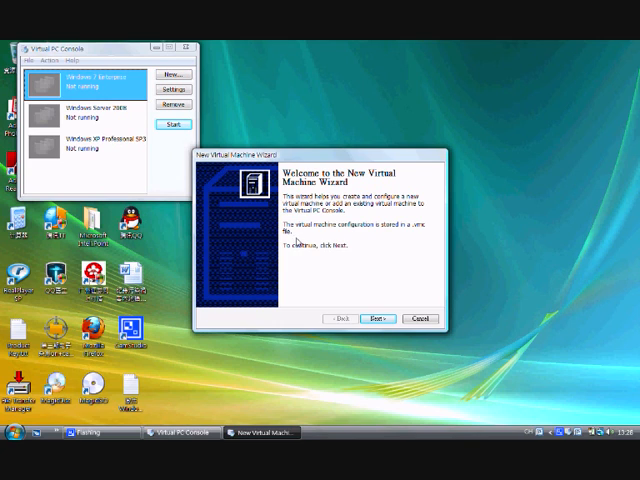
pyautogui.click(377, 318)
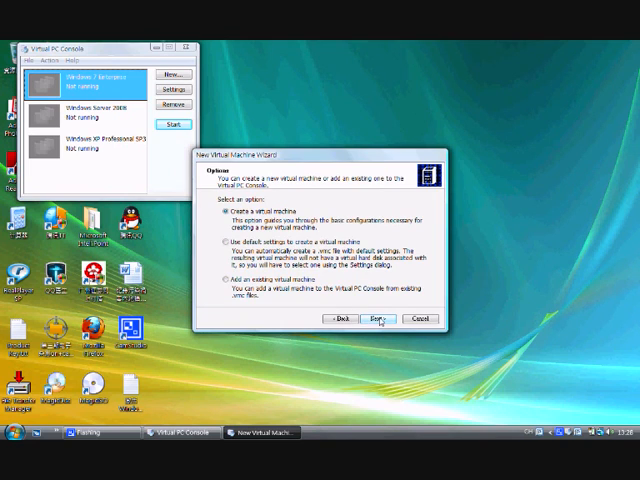
pyautogui.click(378, 318)
pyautogui.write('Windows Embedded 20')
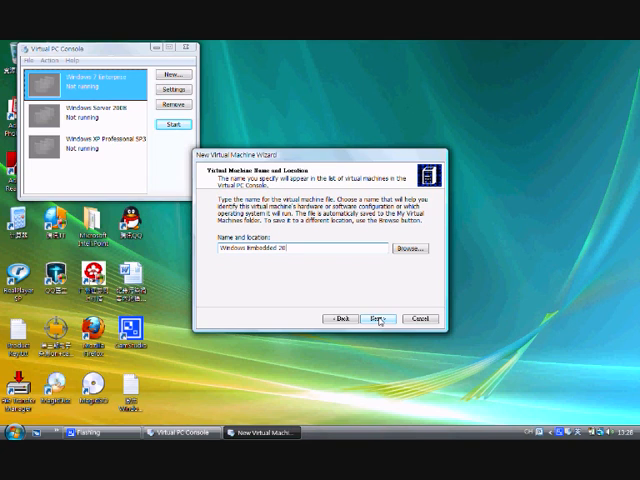
pyautogui.click(380, 318)
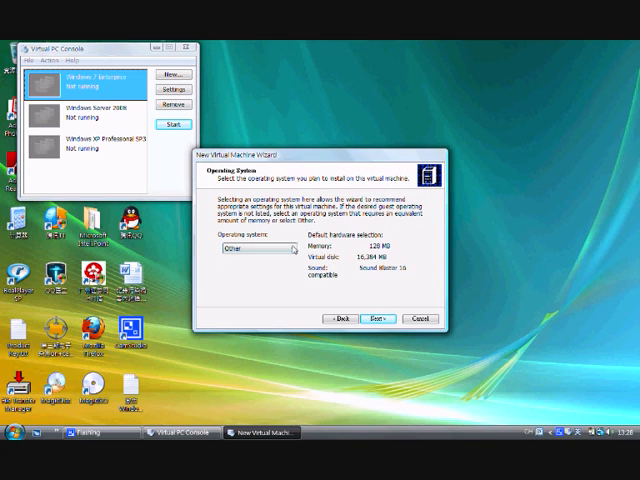
pyautogui.click(280, 251)
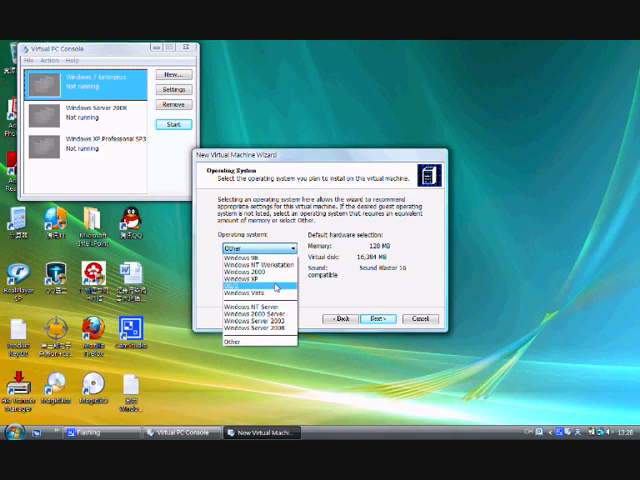
pyautogui.click(248, 290)
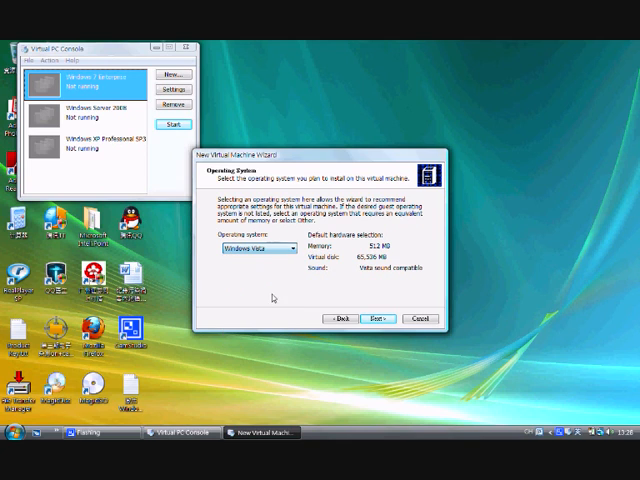
pyautogui.moveTo(285, 308)
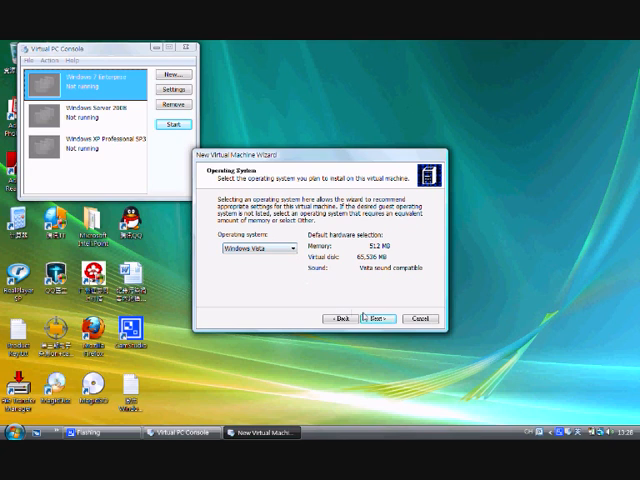
pyautogui.click(366, 318)
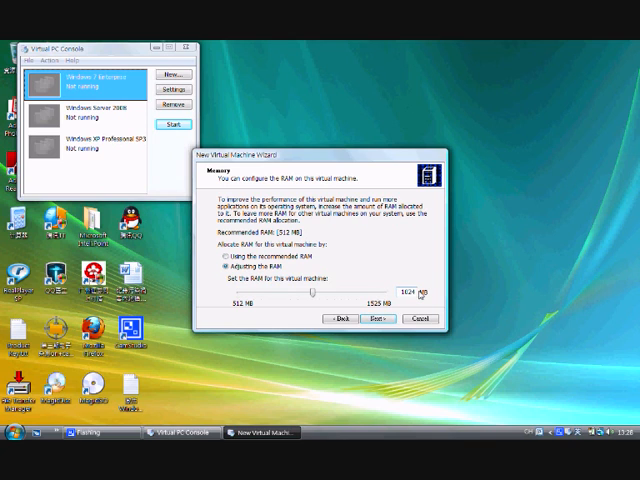
pyautogui.click(374, 318)
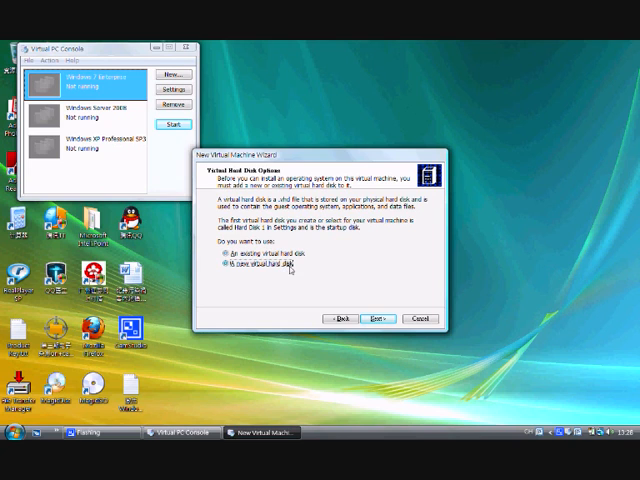
pyautogui.click(375, 318)
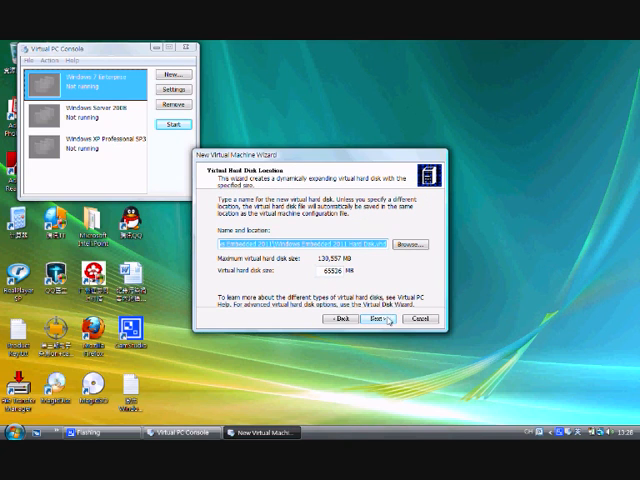
pyautogui.click(417, 319)
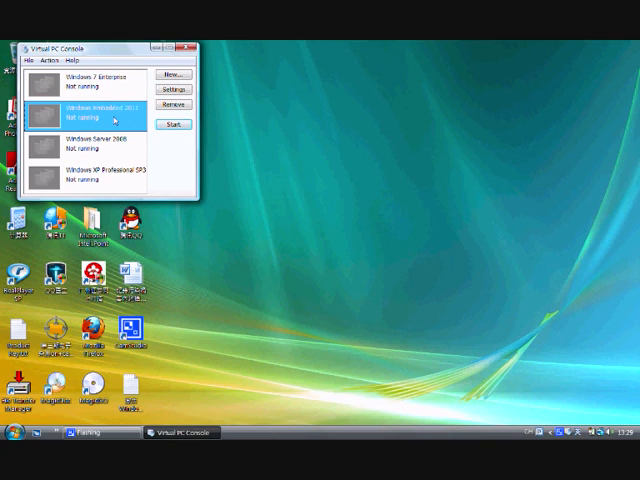
# Start the Windows Embedded 2011 VM and capture the Windows Embedded Standard 2011 ISO
pyautogui.click(175, 124)
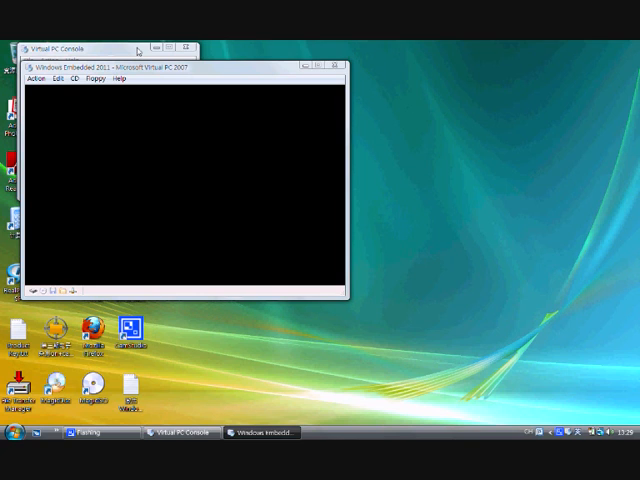
pyautogui.click(67, 76)
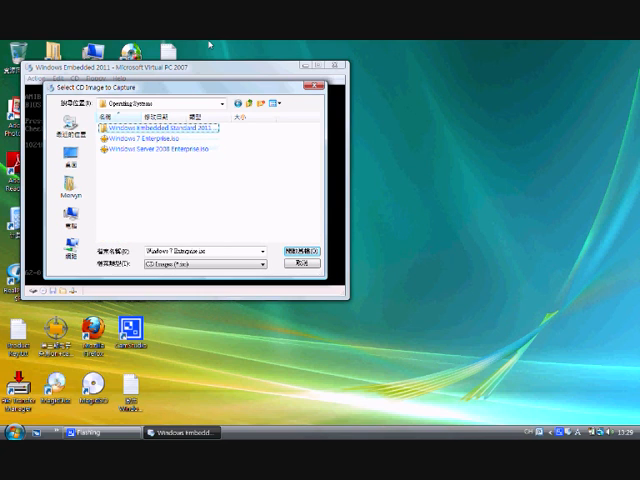
pyautogui.doubleClick(180, 118)
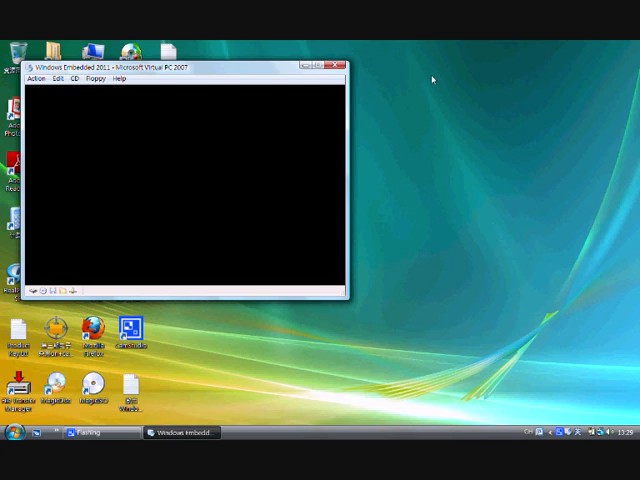
pyautogui.moveTo(518, 115)
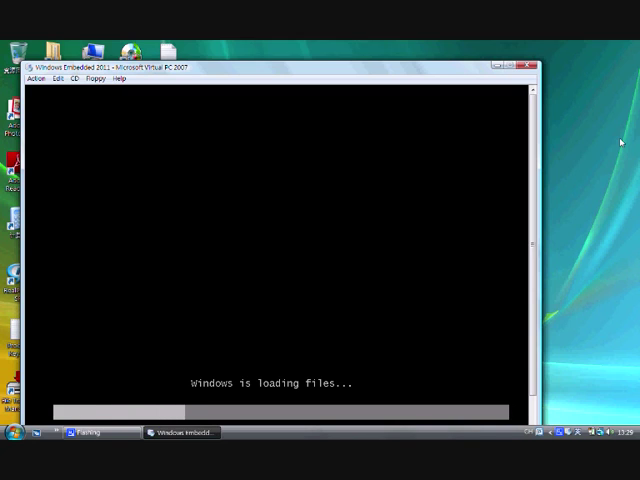
pyautogui.moveTo(393, 65)
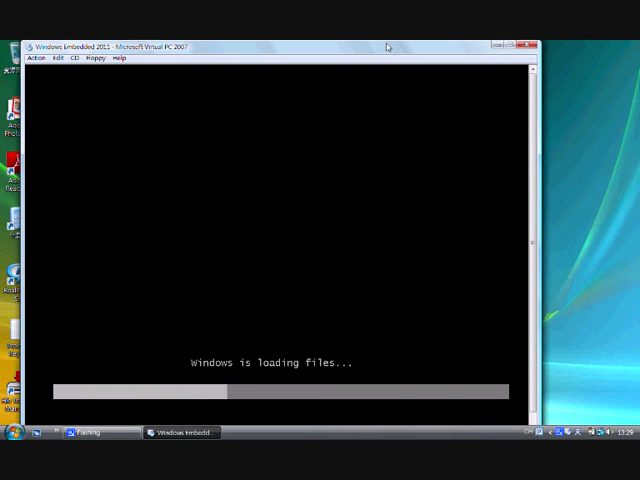
pyautogui.moveTo(608, 154)
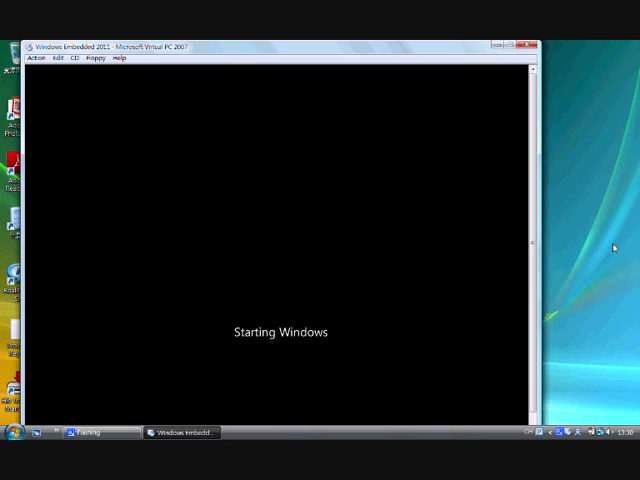
pyautogui.moveTo(248, 89)
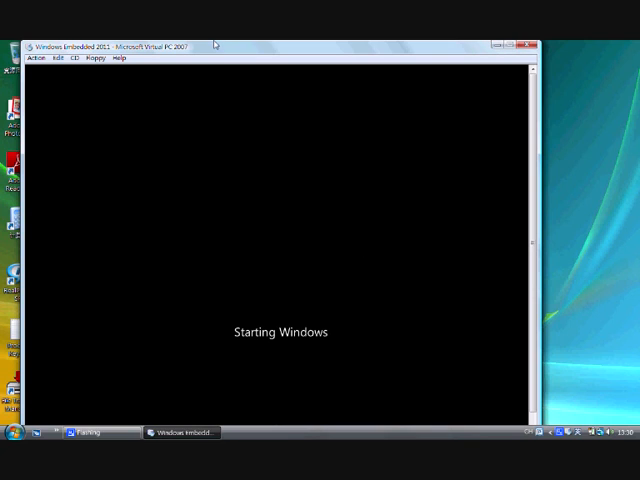
pyautogui.moveTo(175, 157)
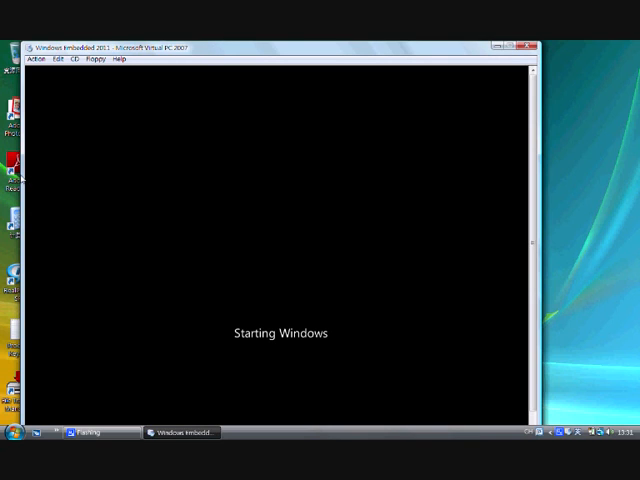
pyautogui.moveTo(73, 162)
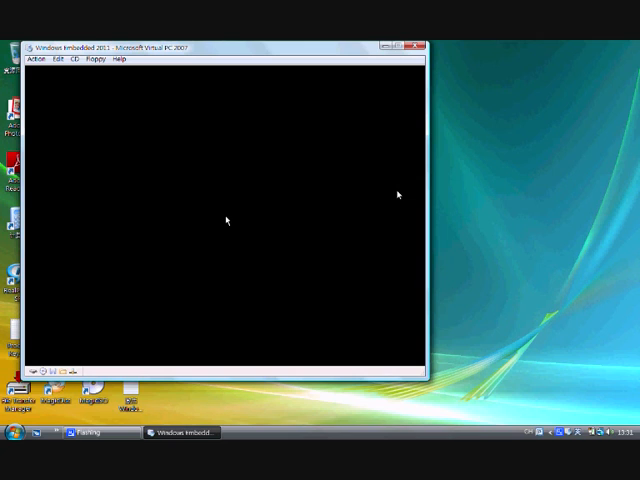
pyautogui.moveTo(501, 257)
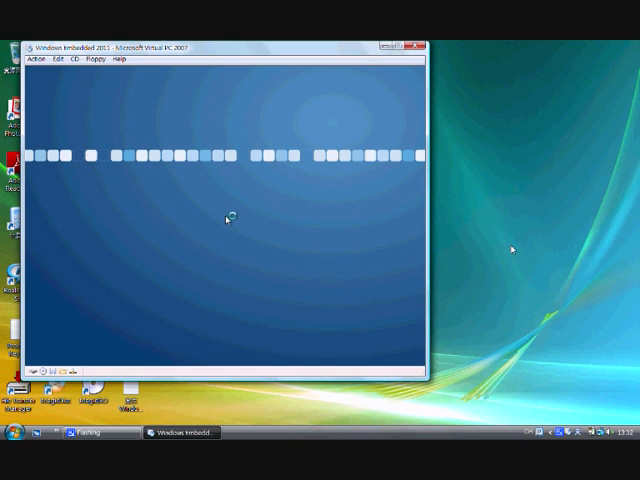
pyautogui.moveTo(370, 195)
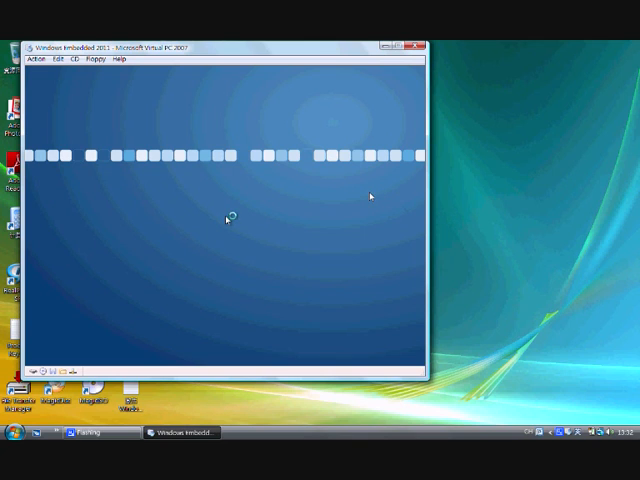
pyautogui.moveTo(330, 57)
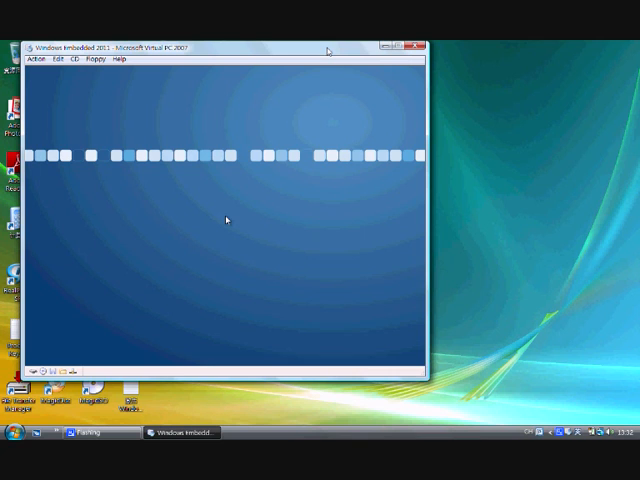
# Enter the VM, dismiss the mouse-capture warning, and browse for an image or answer file
pyautogui.click(25, 446)
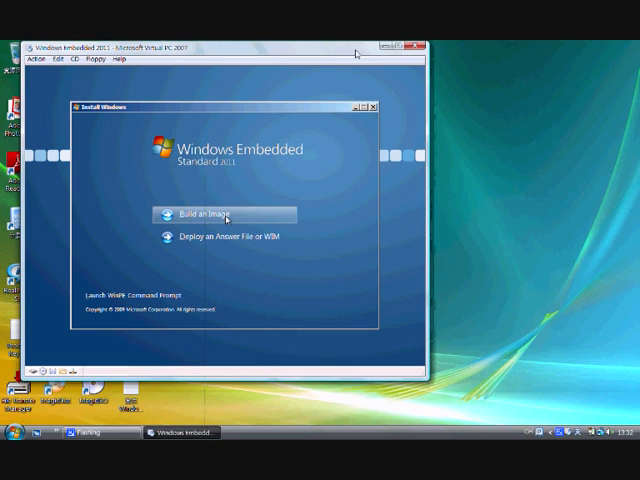
pyautogui.moveTo(288, 181)
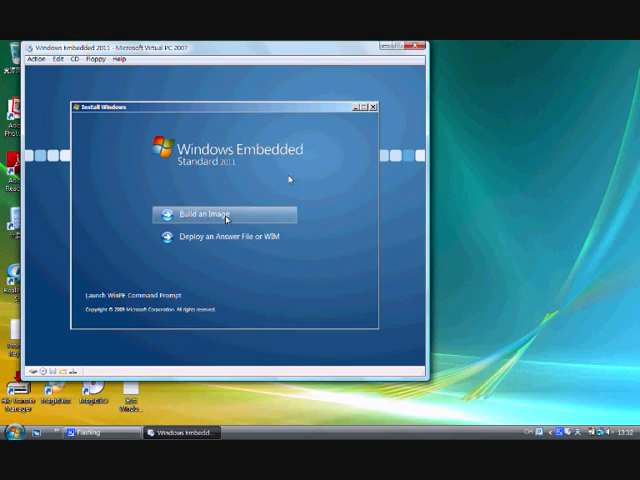
pyautogui.moveTo(284, 200)
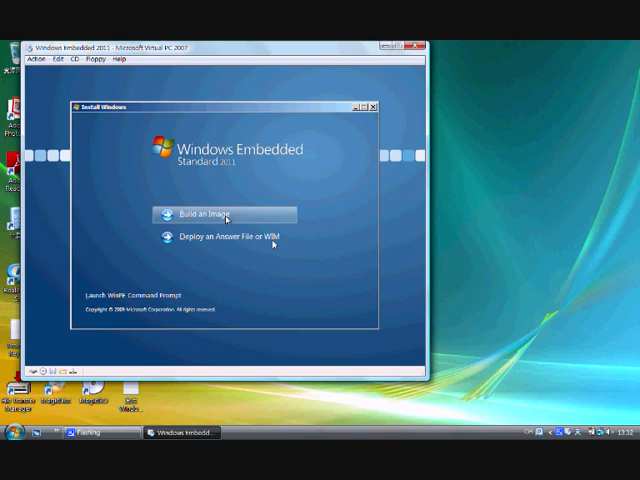
pyautogui.click(215, 213)
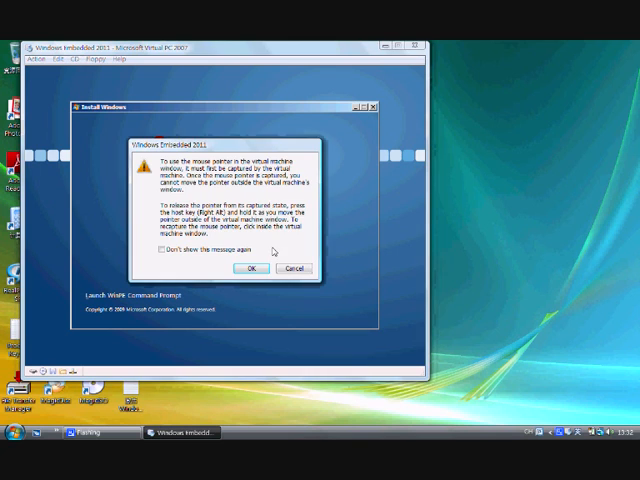
pyautogui.click(248, 268)
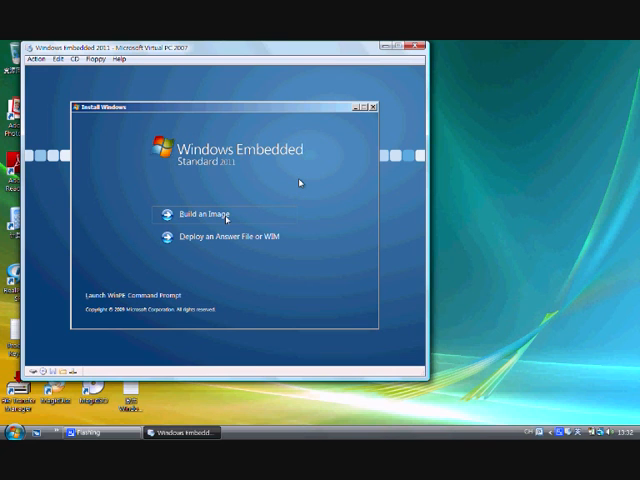
pyautogui.click(209, 214)
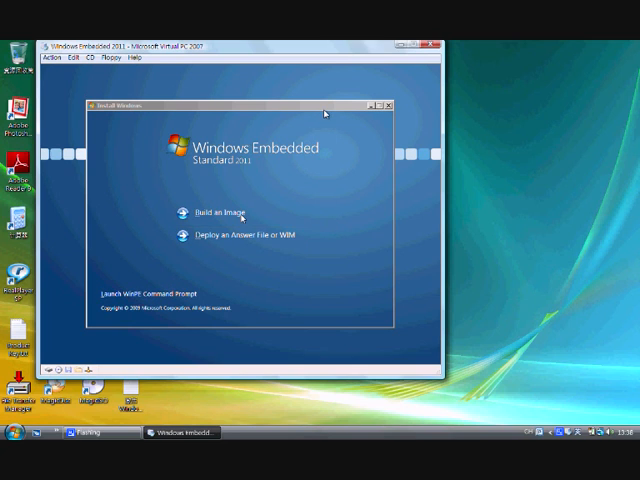
pyautogui.click(247, 237)
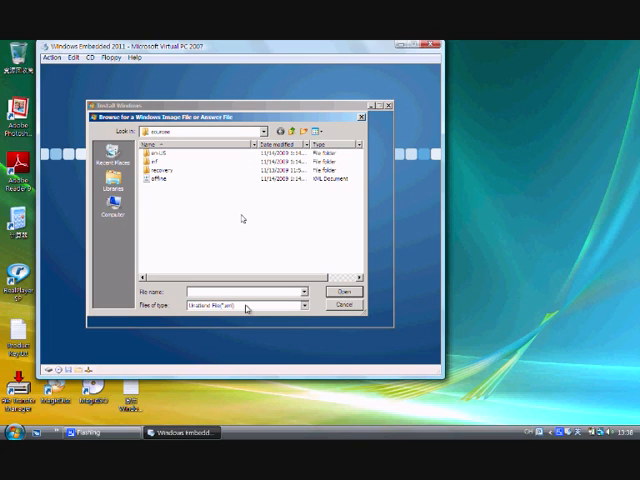
pyautogui.click(300, 304)
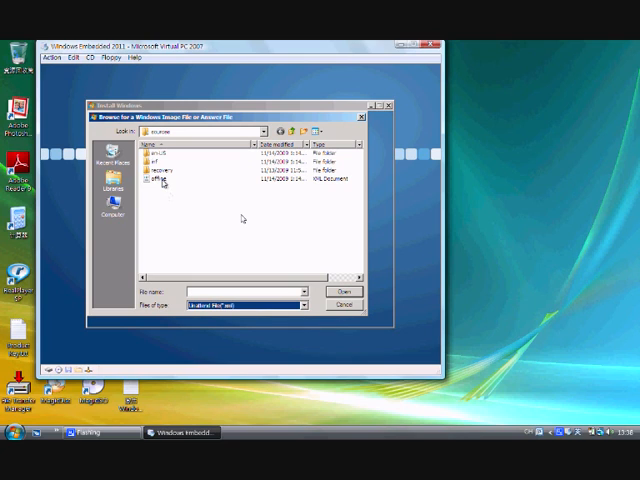
pyautogui.moveTo(155, 184)
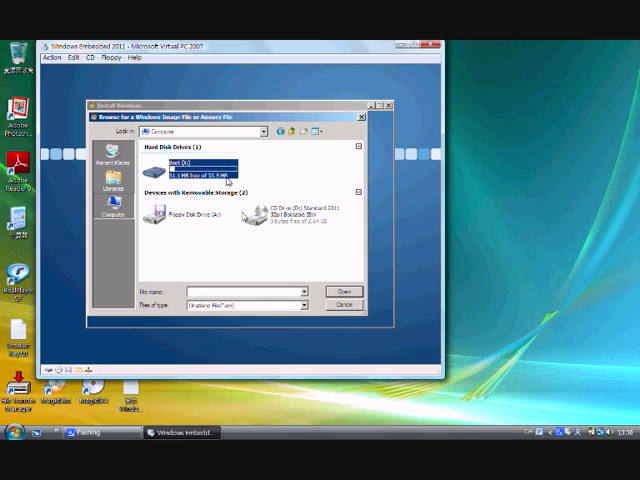
pyautogui.moveTo(300, 161)
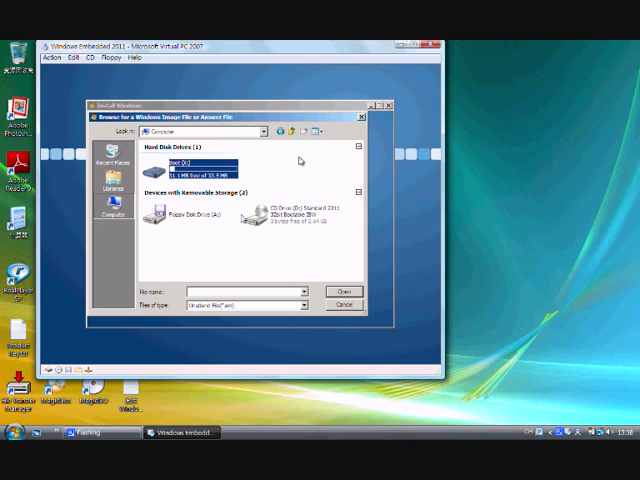
pyautogui.moveTo(308, 160)
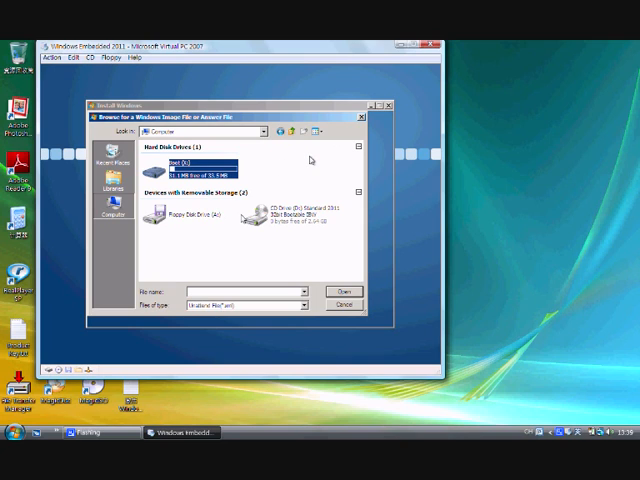
pyautogui.moveTo(371, 110)
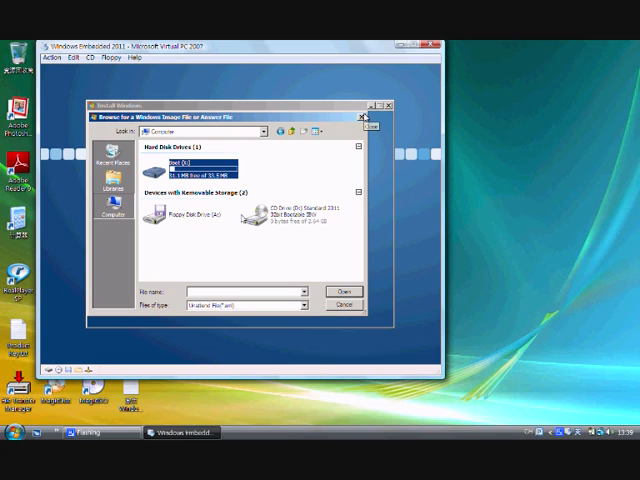
pyautogui.click(343, 304)
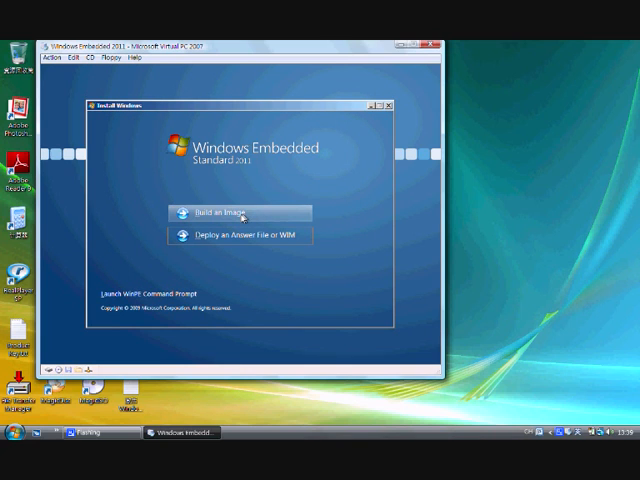
# Choose Build an Image, accept the license terms and continue
pyautogui.click(240, 211)
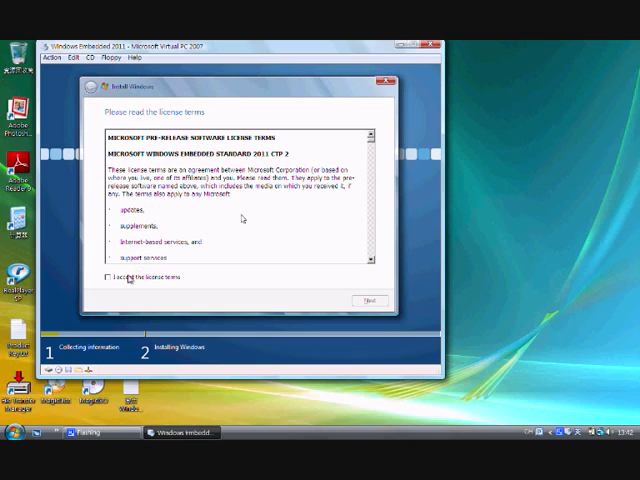
pyautogui.click(108, 278)
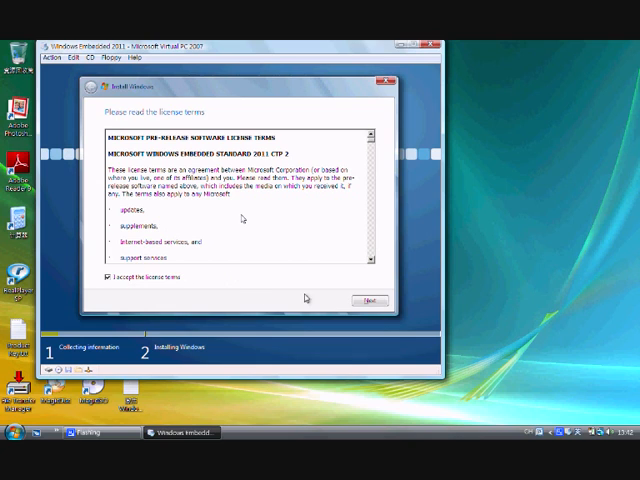
pyautogui.click(369, 300)
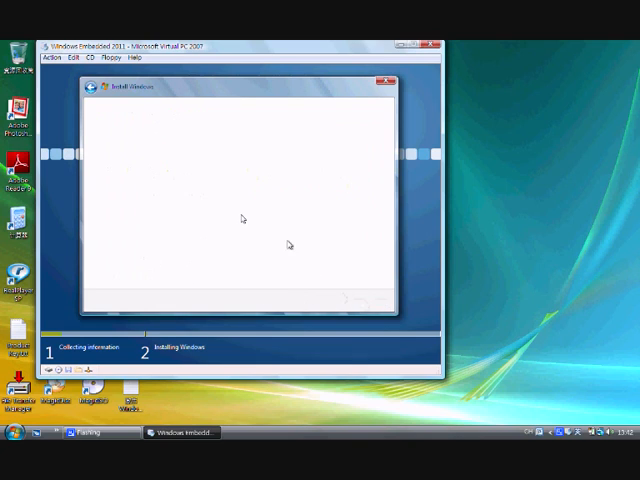
pyautogui.moveTo(201, 90)
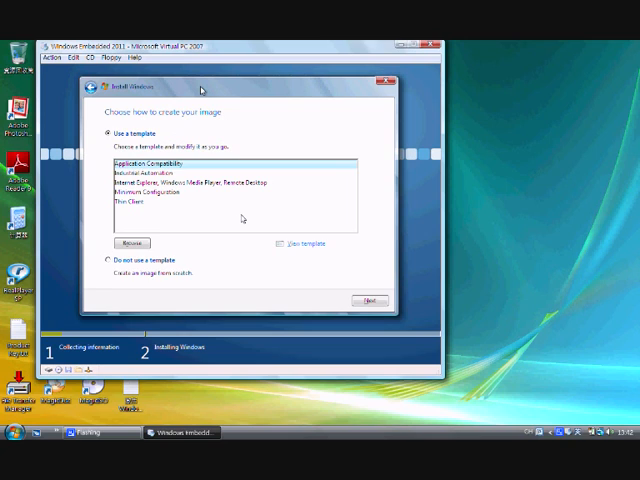
pyautogui.moveTo(203, 123)
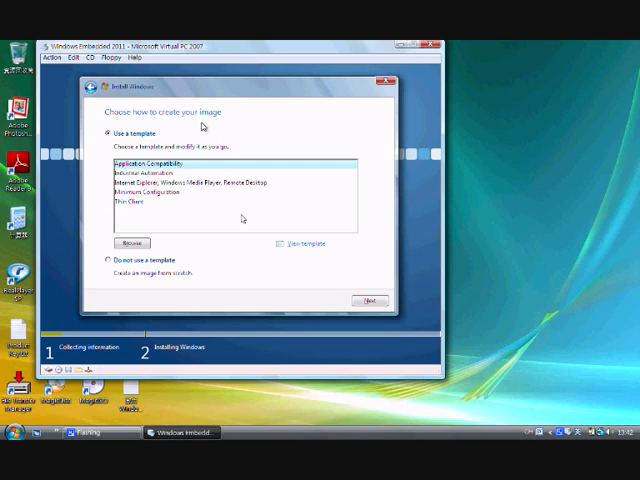
pyautogui.moveTo(203, 224)
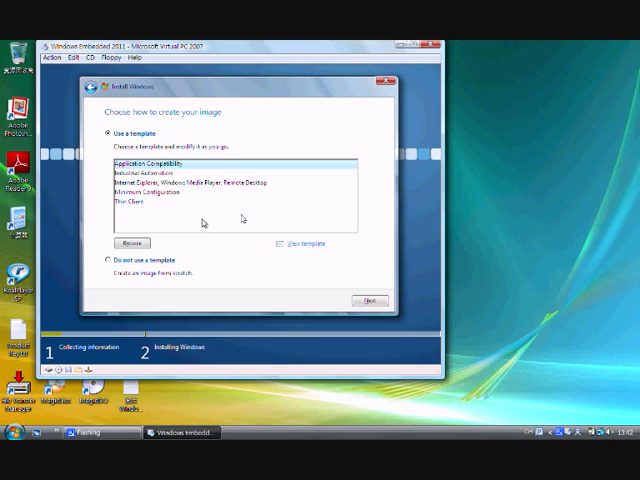
pyautogui.moveTo(203, 225)
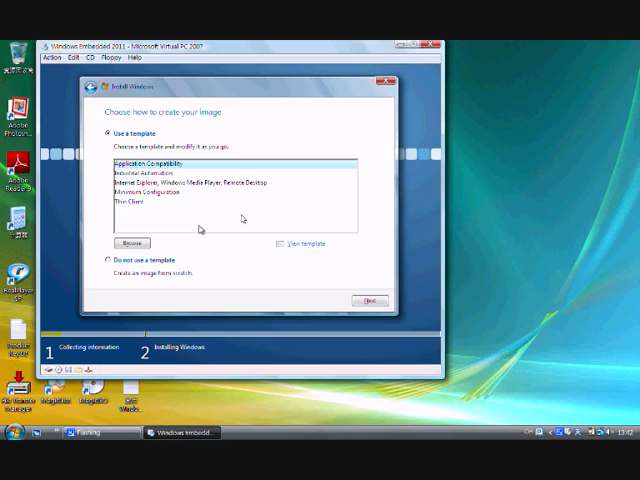
pyautogui.moveTo(198, 237)
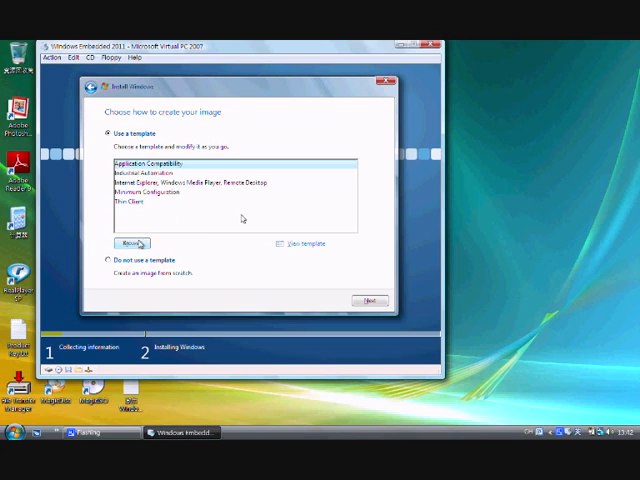
# Select 'Do not use a template' and continue to language preferences
pyautogui.click(108, 263)
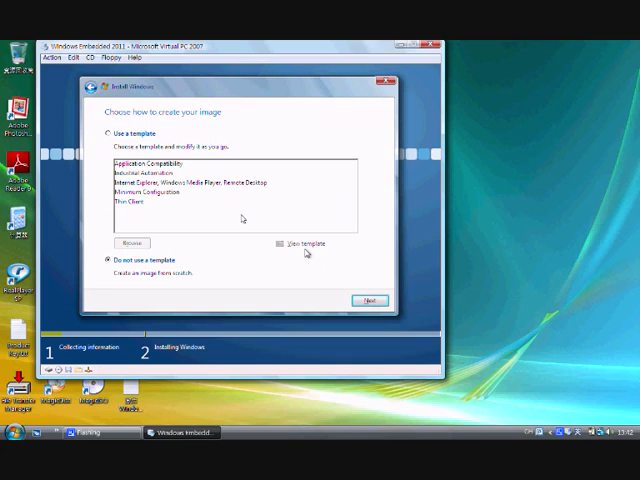
pyautogui.click(369, 300)
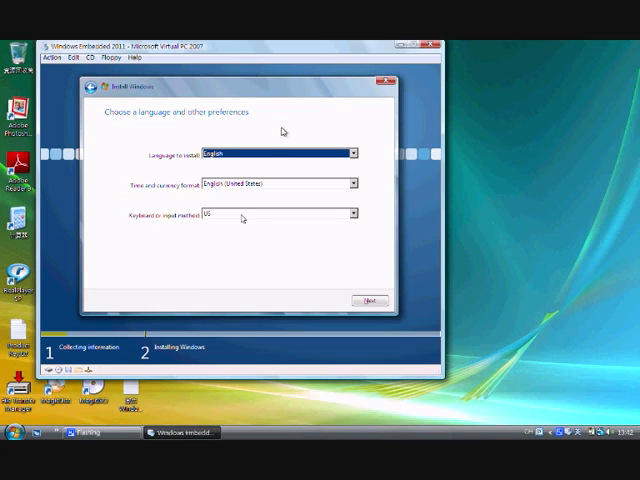
# Choose Chinese (Simplified) as the language to install and continue
pyautogui.click(351, 153)
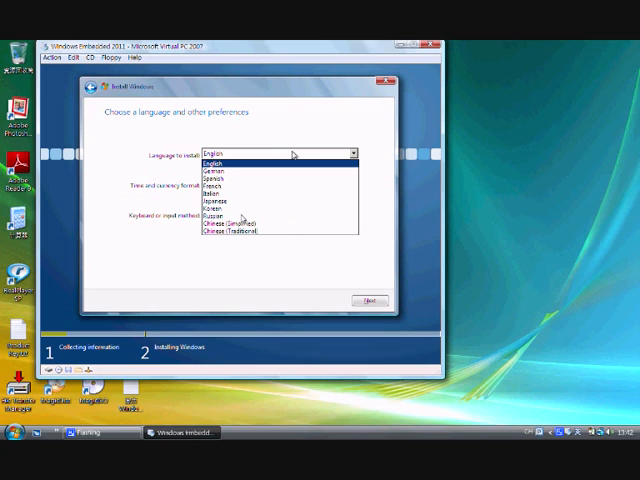
pyautogui.click(237, 227)
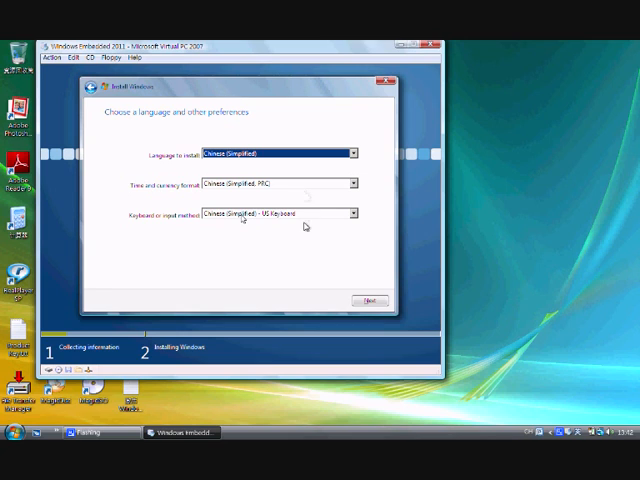
pyautogui.moveTo(318, 253)
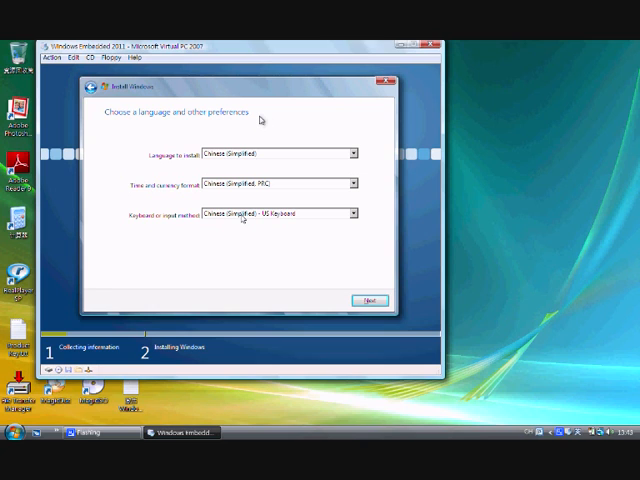
pyautogui.click(371, 299)
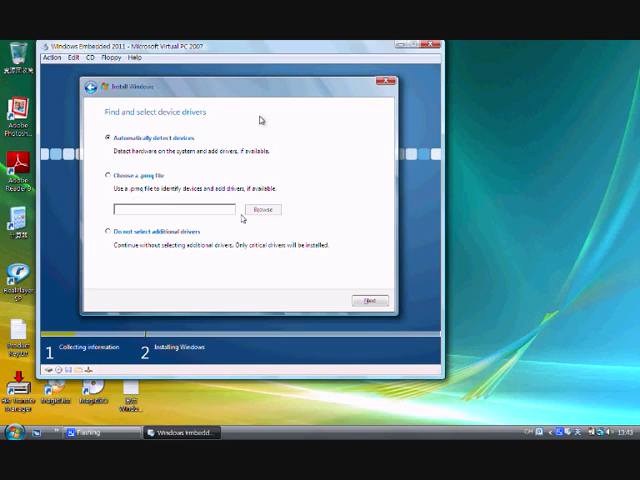
pyautogui.moveTo(188, 152)
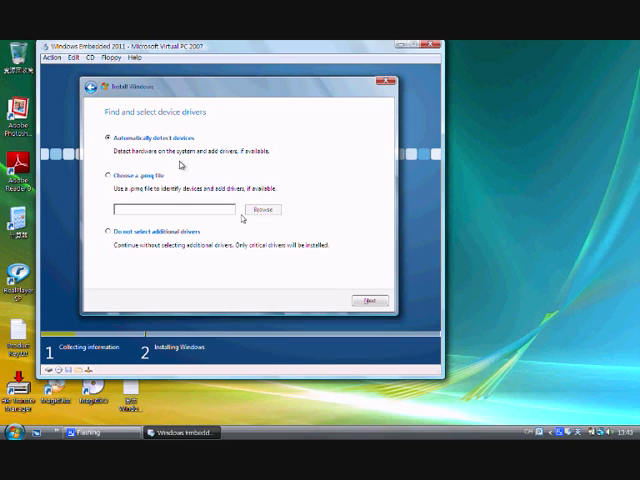
pyautogui.moveTo(162, 252)
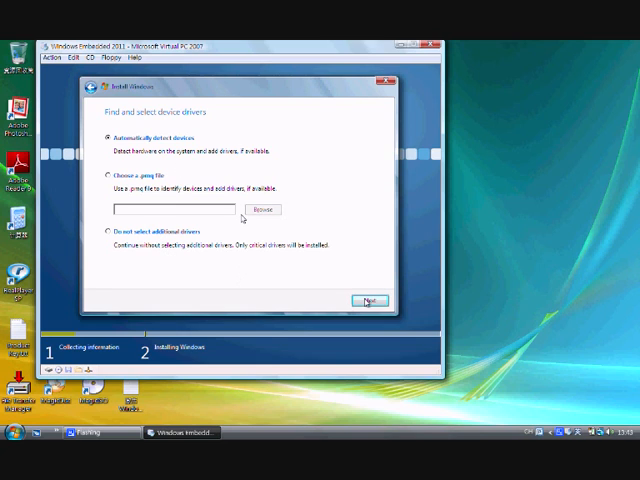
# Keep 'Automatically detect devices' and continue to the driver confirmation page
pyautogui.click(369, 298)
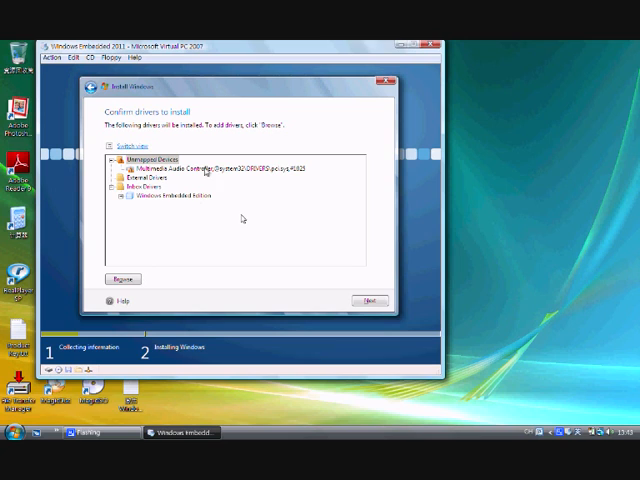
pyautogui.moveTo(228, 230)
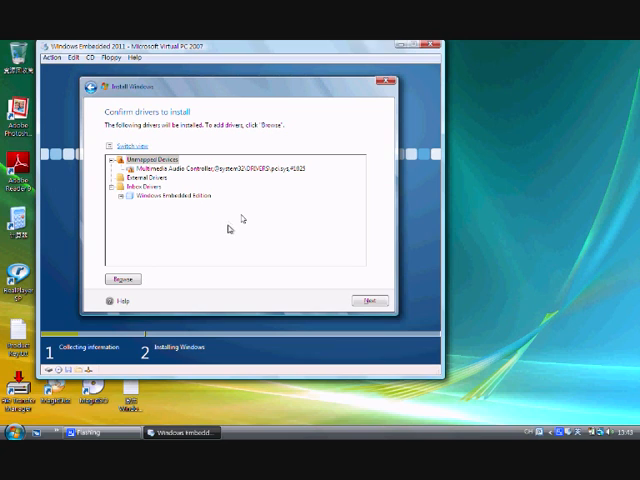
pyautogui.moveTo(230, 229)
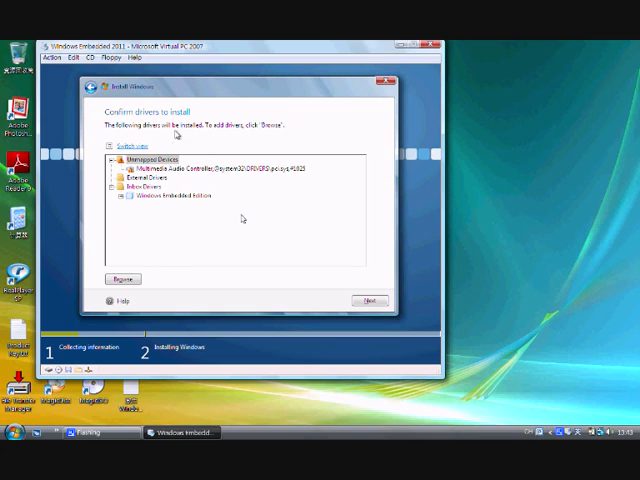
pyautogui.moveTo(205, 135)
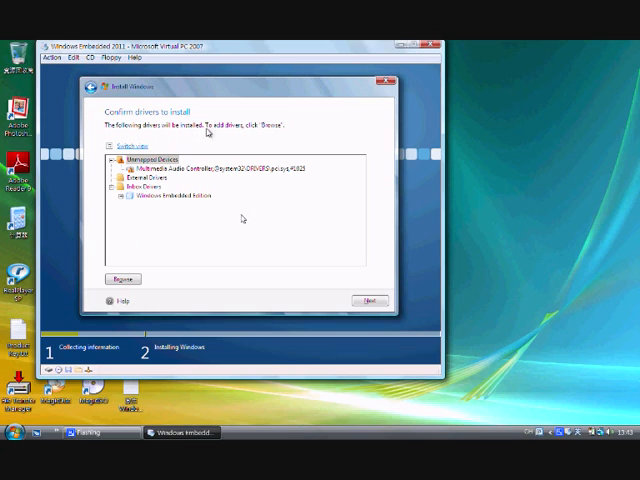
pyautogui.moveTo(243, 217)
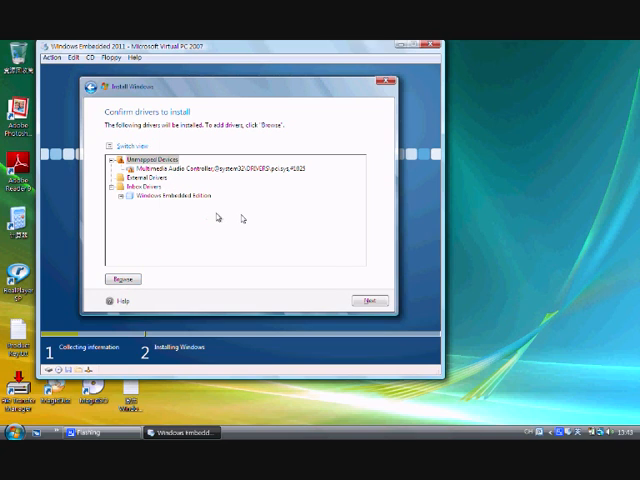
# Browse for extra drivers, then continue with only the detected drivers, including Multimedia Audio Controller
pyautogui.click(121, 278)
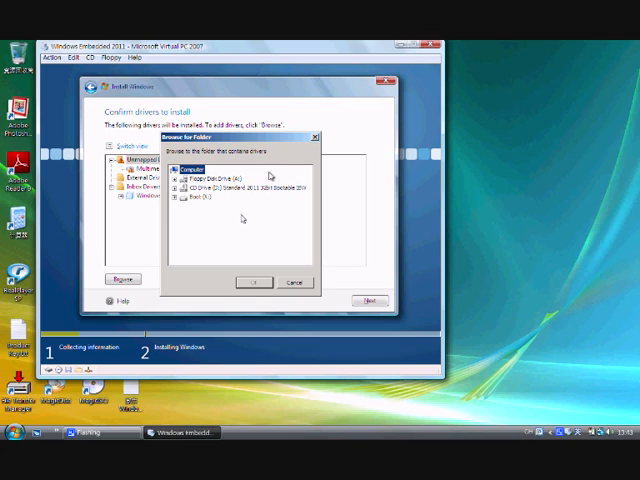
pyautogui.moveTo(324, 138)
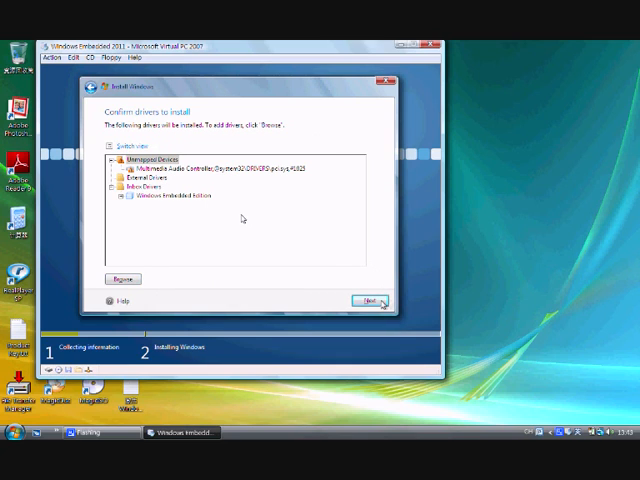
pyautogui.click(369, 300)
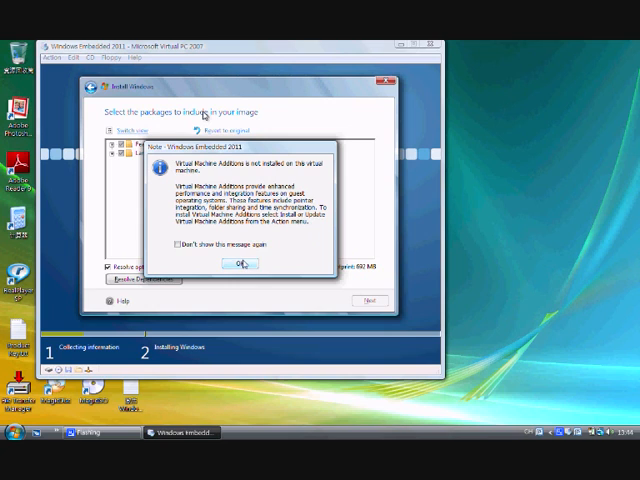
# Dismiss the Virtual Machine Additions note and resolve package dependencies, raising the estimate to 1838 MB
pyautogui.click(247, 263)
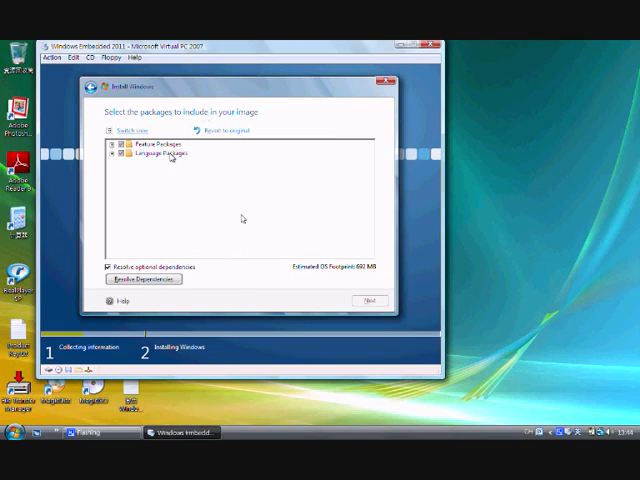
pyautogui.moveTo(168, 179)
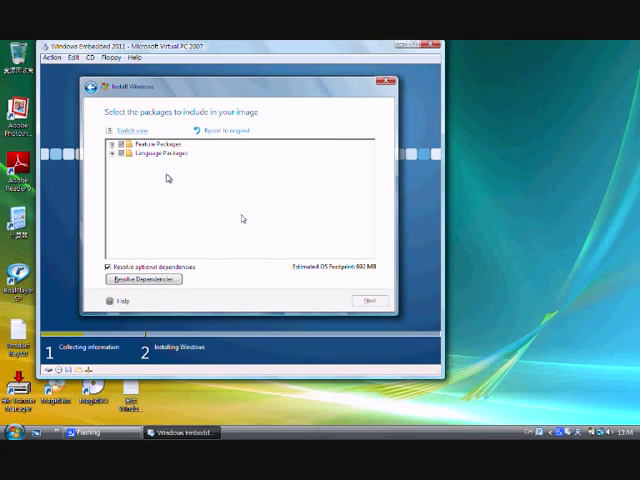
pyautogui.moveTo(339, 305)
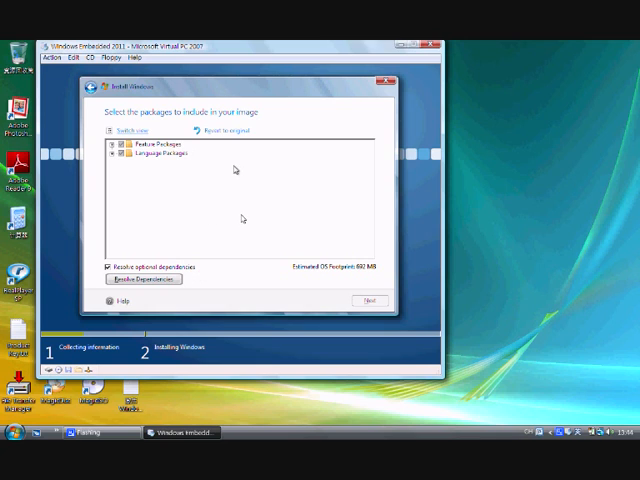
pyautogui.click(146, 279)
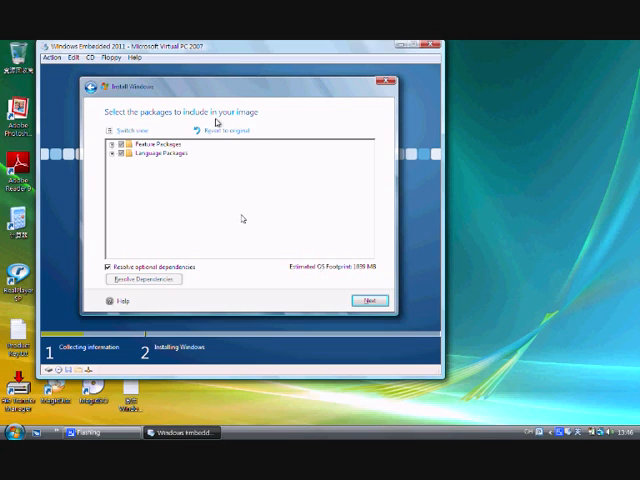
pyautogui.moveTo(345, 287)
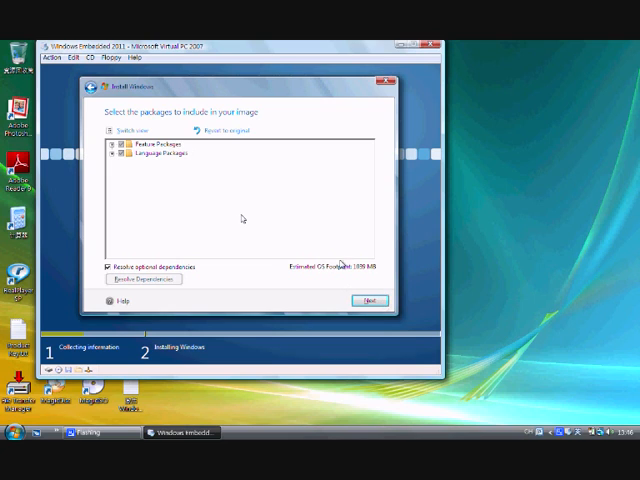
pyautogui.click(368, 300)
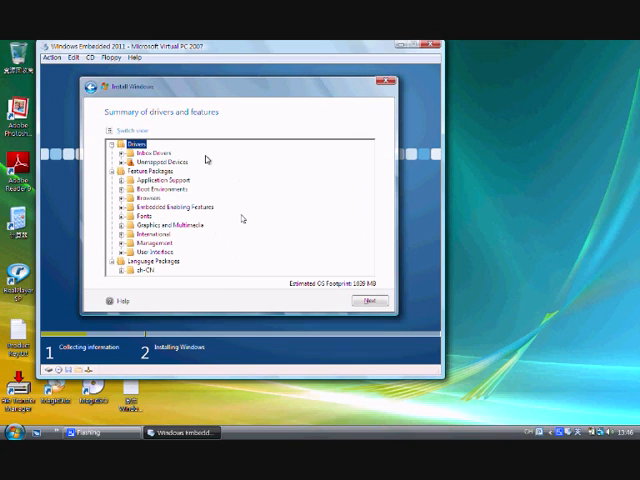
pyautogui.moveTo(243, 191)
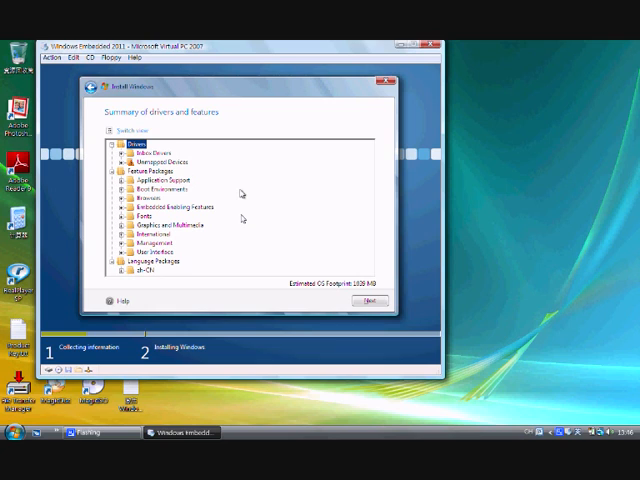
pyautogui.moveTo(315, 193)
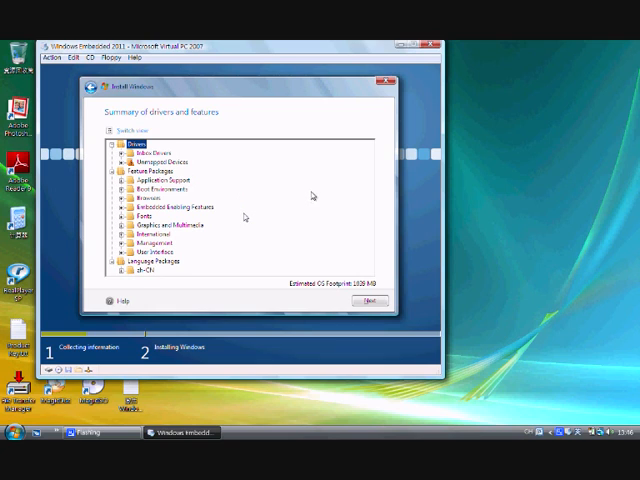
pyautogui.moveTo(245, 217)
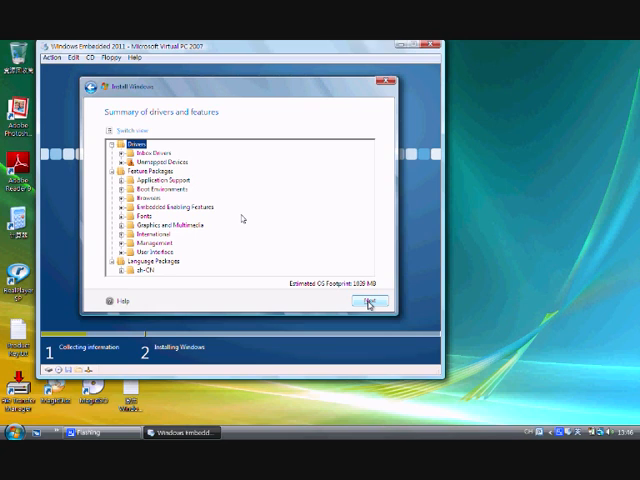
# Accept the summary of drivers, feature packages and the zh-CN language package
pyautogui.click(369, 305)
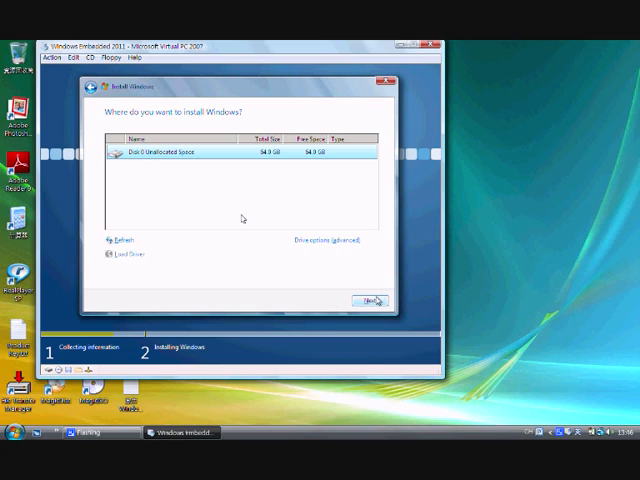
# Install Windows onto Disk 0's 54 GB unallocated space to start copying files
pyautogui.click(370, 295)
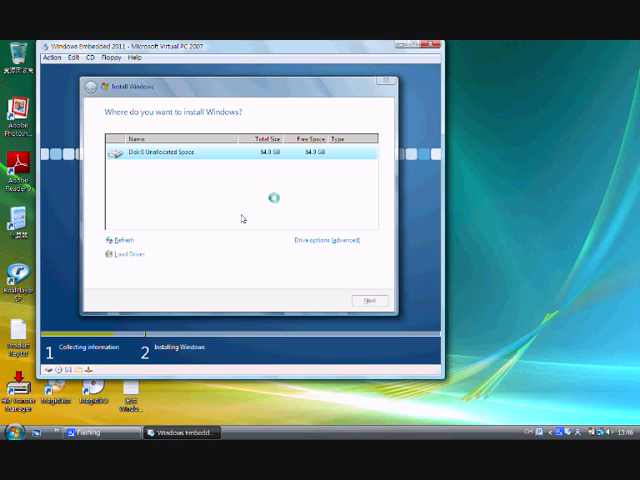
pyautogui.click(370, 300)
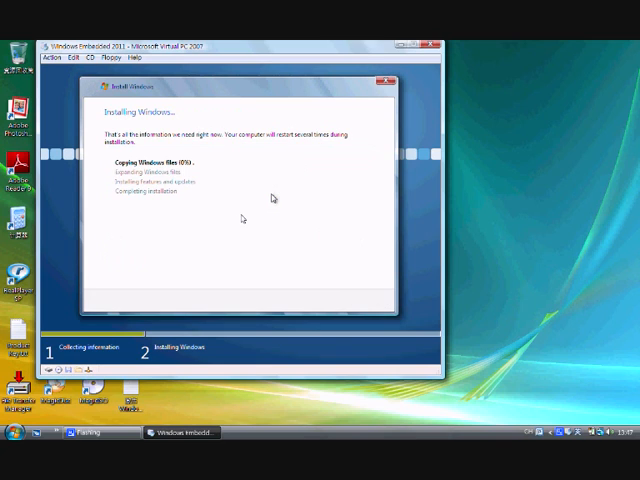